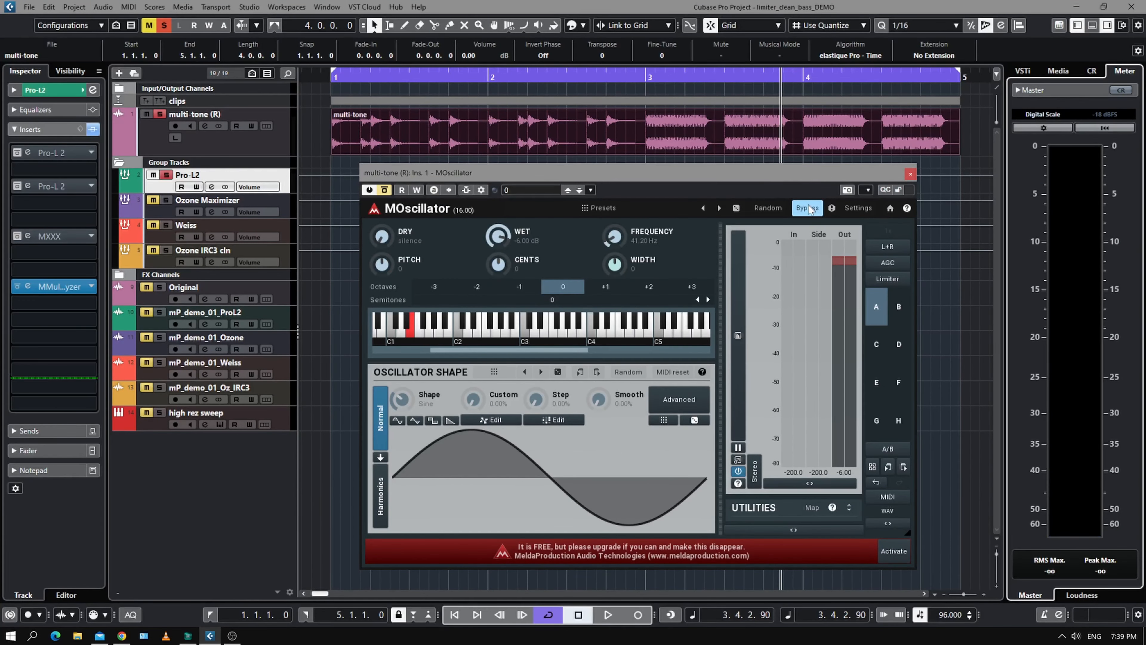
# Step: Take MOscillator out of bypass and bring up the Pro-L 2 limiter on the Pro-L2 group
pyautogui.click(806, 207)
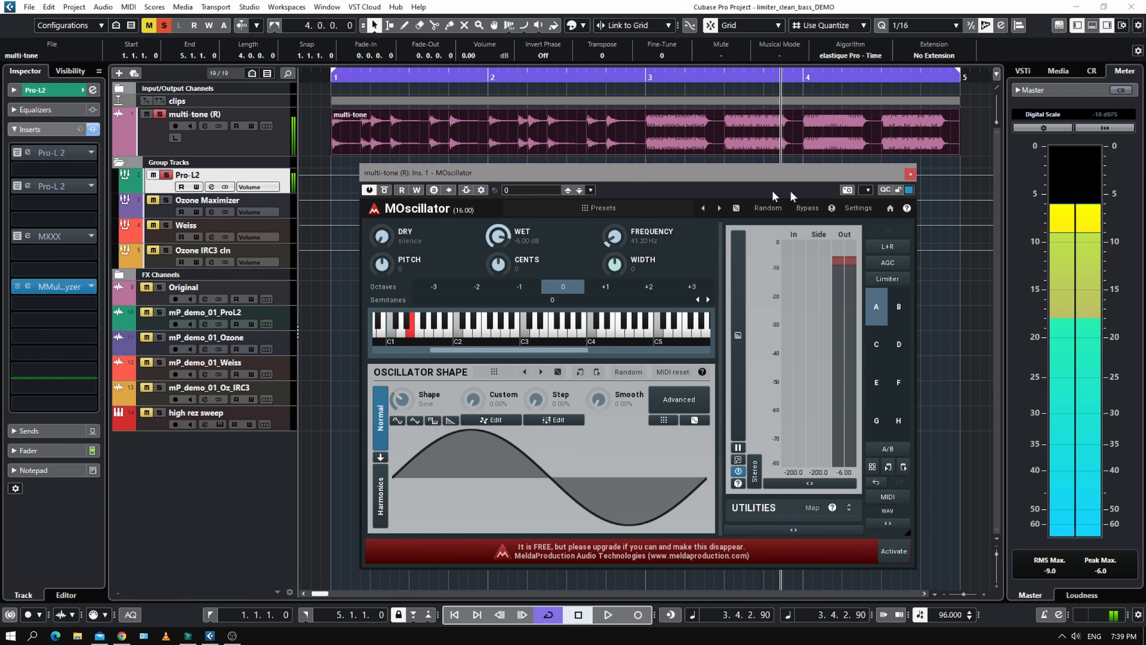
pyautogui.click(909, 173)
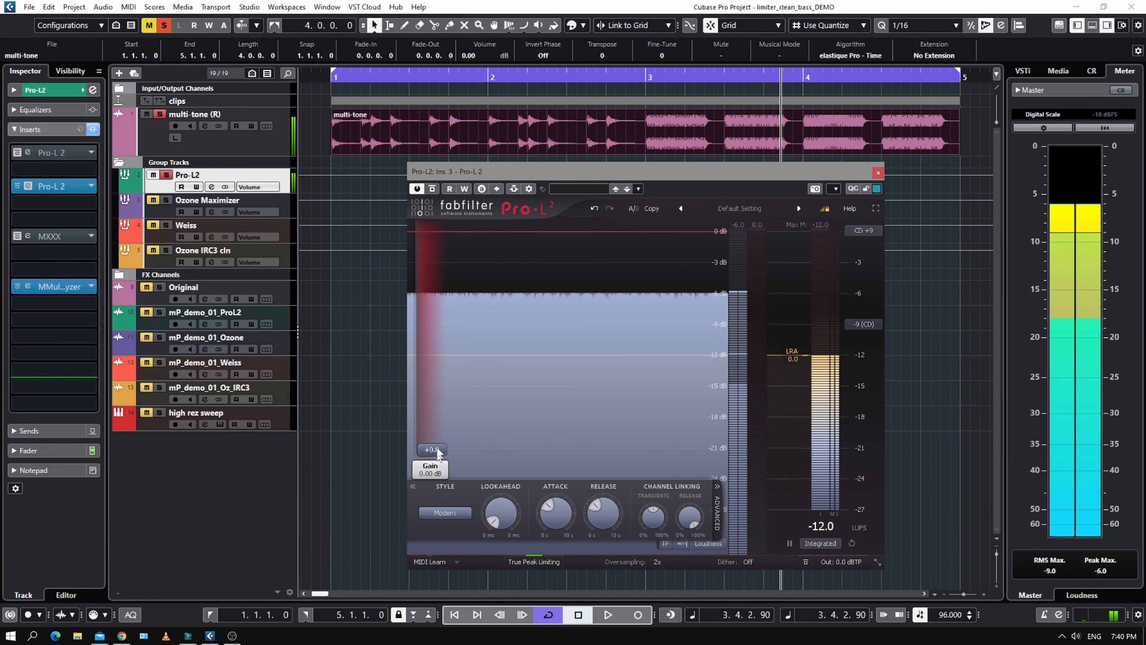
# Step: Raise Pro-L 2 input gain to +9 dB and lower its output ceiling to -6 dBTP
pyautogui.moveTo(431, 450); pyautogui.dragTo(431, 391)
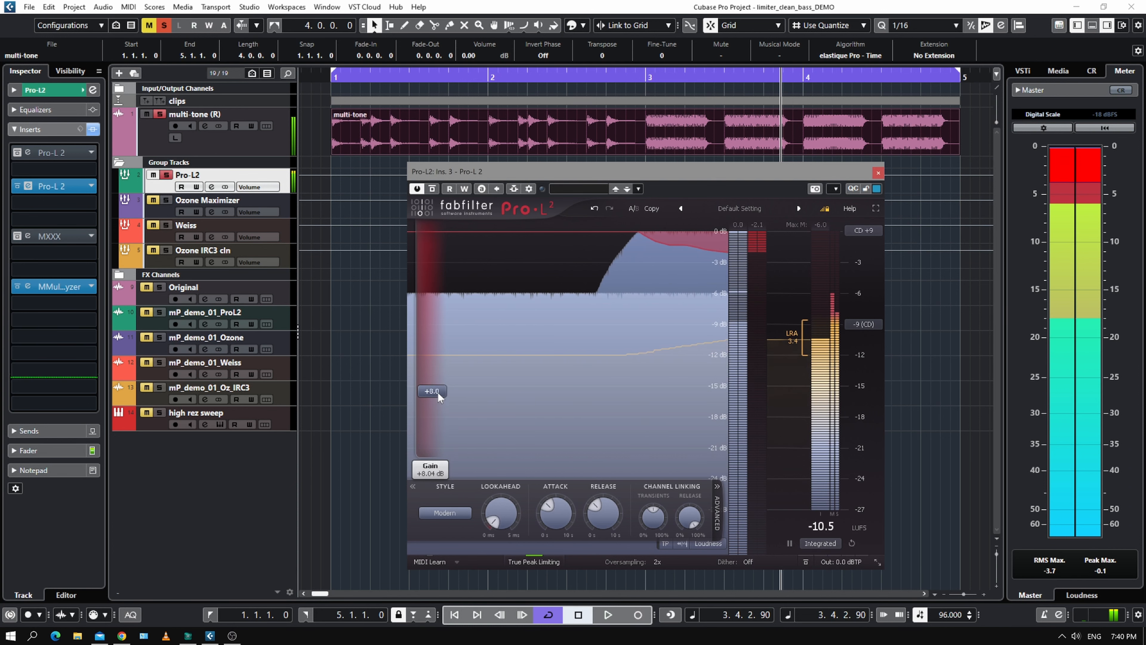
pyautogui.moveTo(431, 390); pyautogui.dragTo(431, 385)
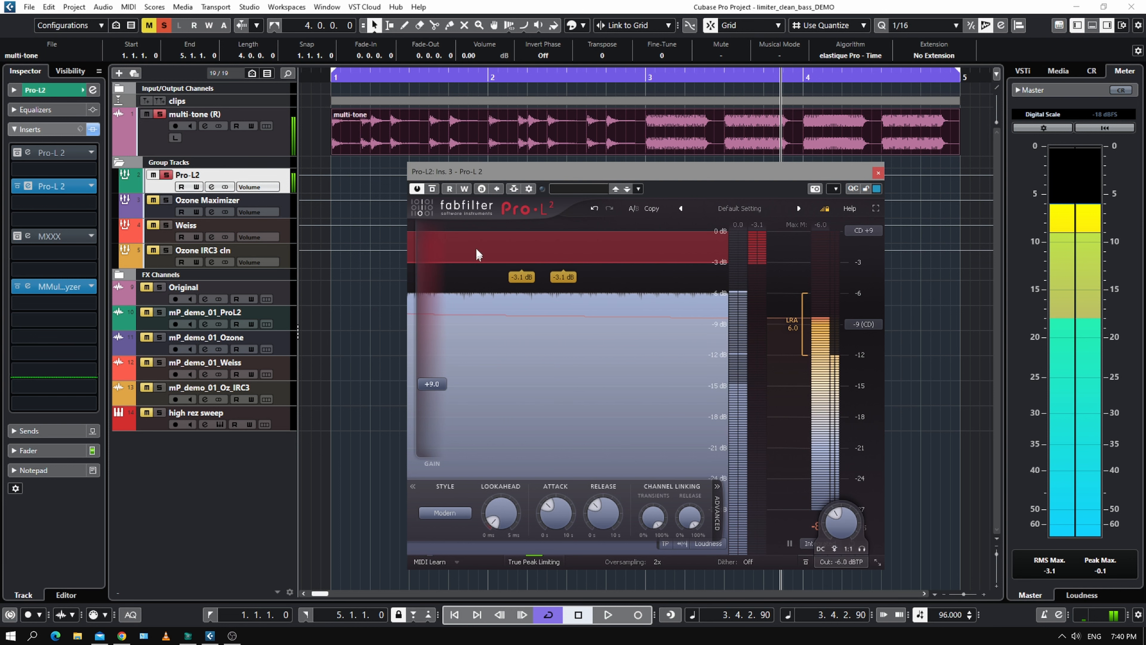
pyautogui.click(432, 189)
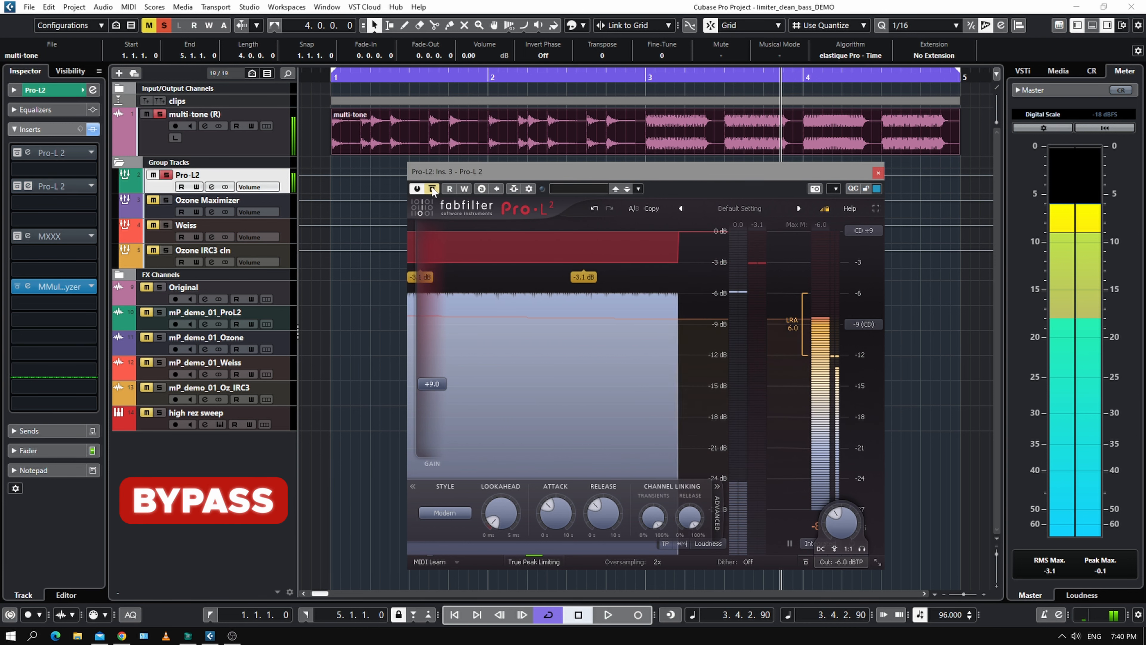
pyautogui.click(431, 189)
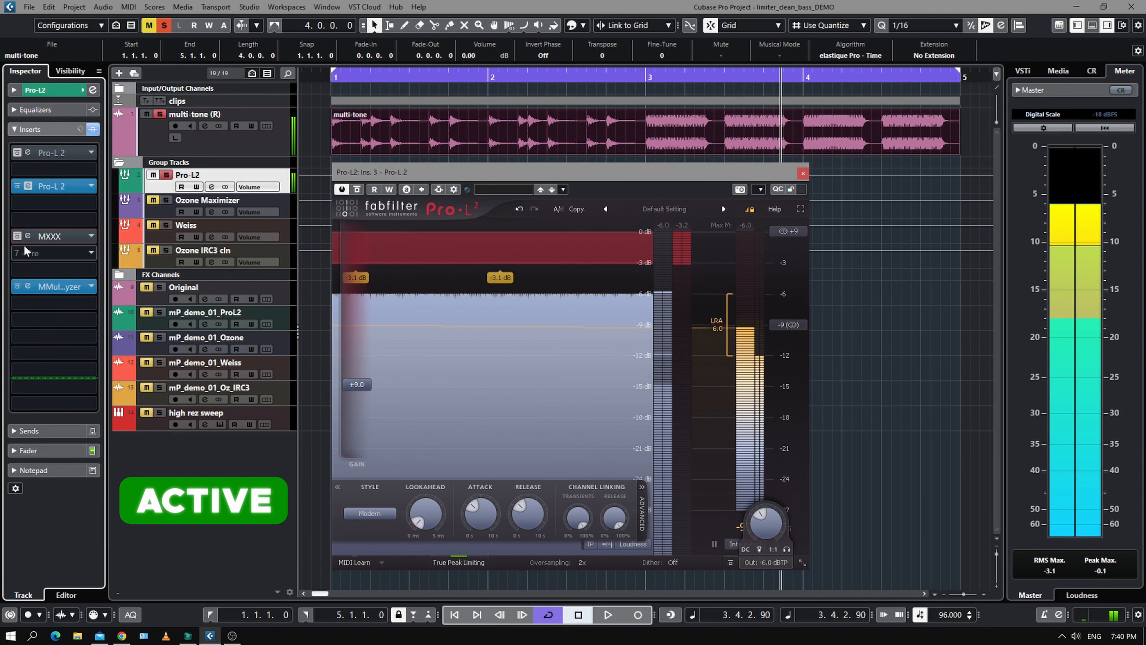
# Step: Switch Pro-L 2's limiting style from Modern to Transparent for audition
pyautogui.click(370, 512)
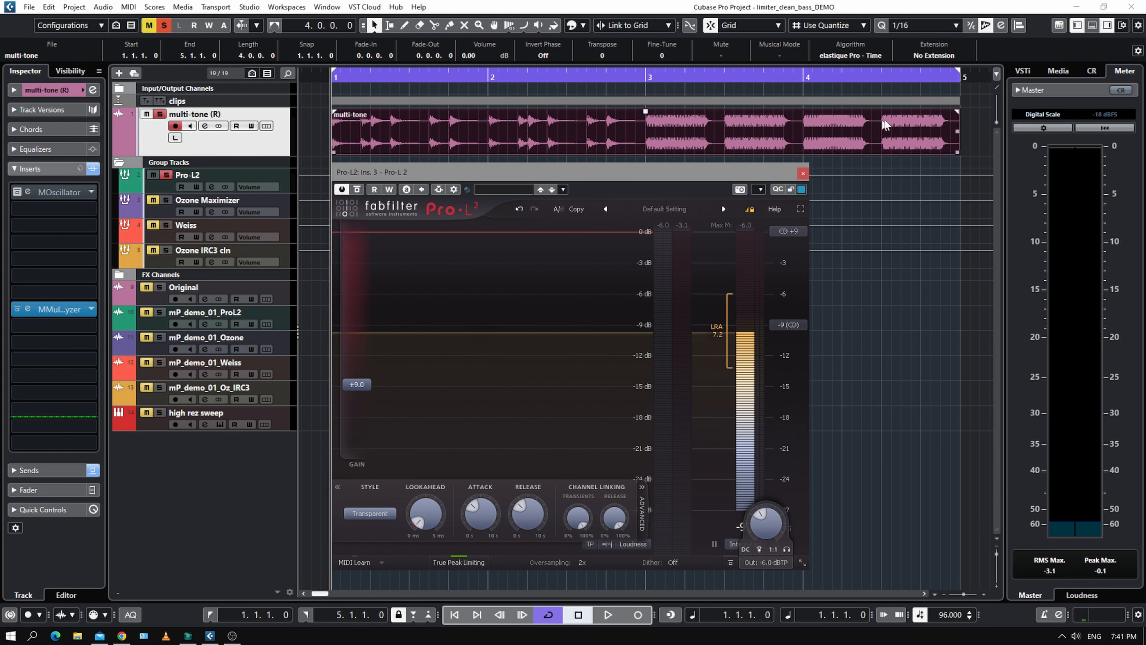
# Step: Return Pro-L 2 to Modern style and move on to the Ozone Maximizer group track
pyautogui.click(369, 512)
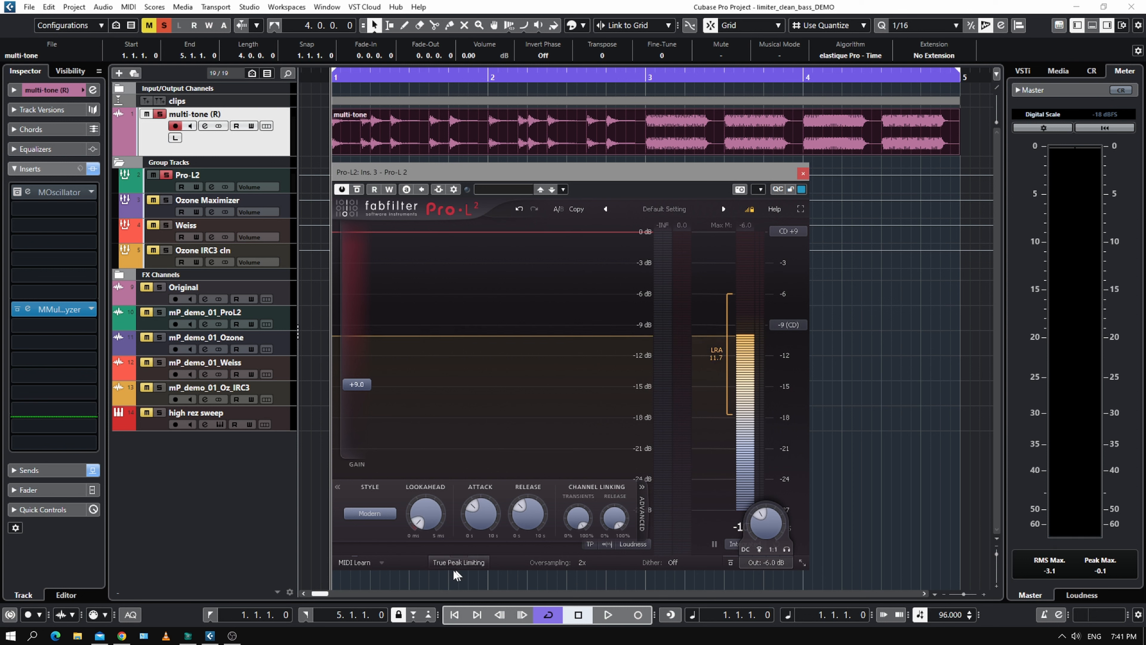
pyautogui.moveTo(380, 537)
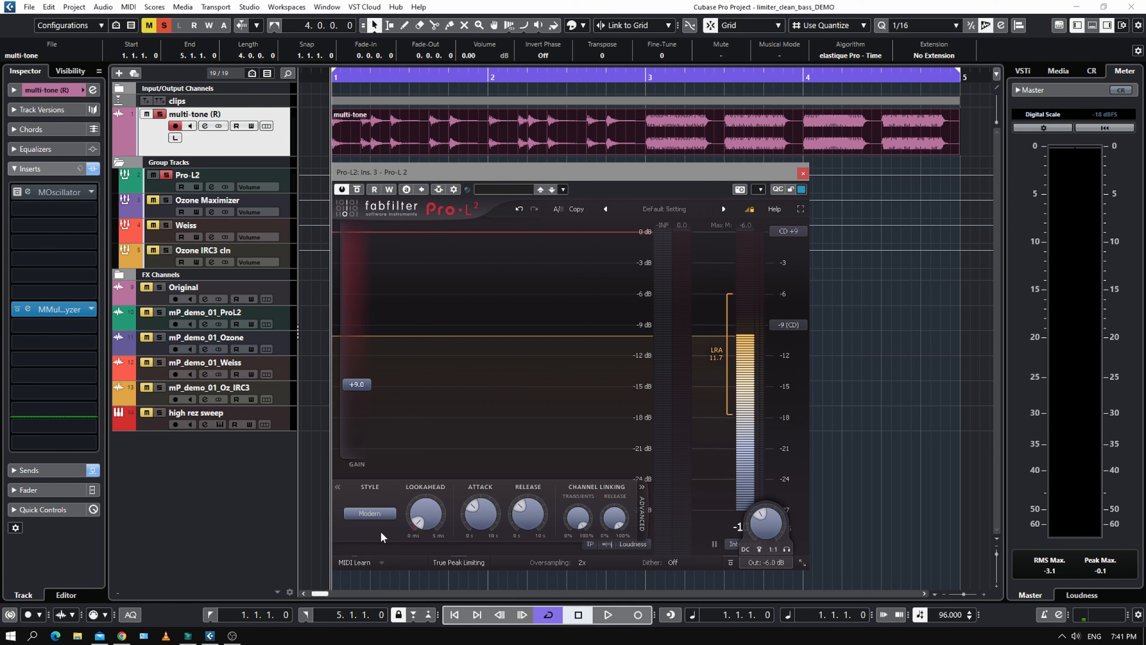
pyautogui.click(608, 614)
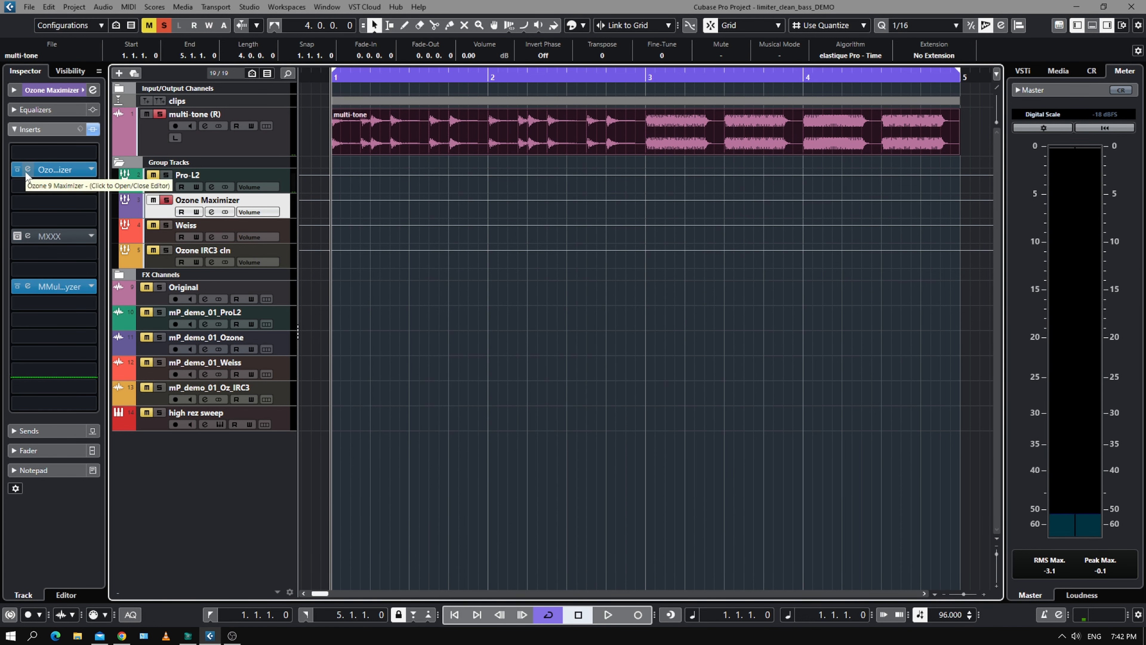
pyautogui.click(55, 169)
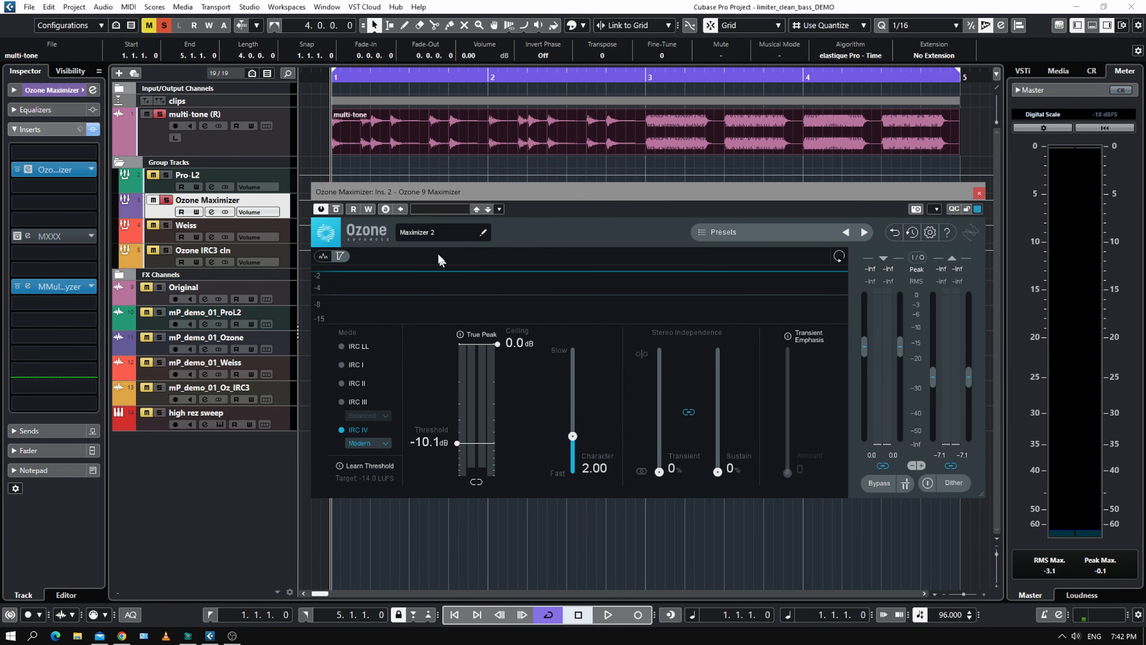
pyautogui.moveTo(371, 436)
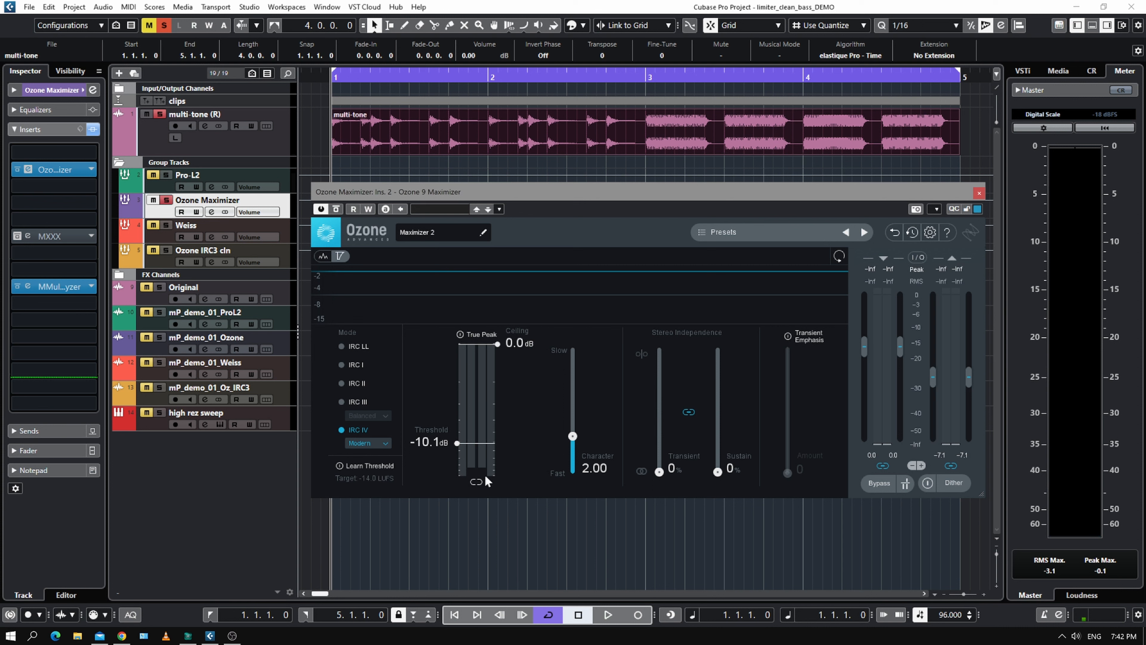
pyautogui.moveTo(523, 495)
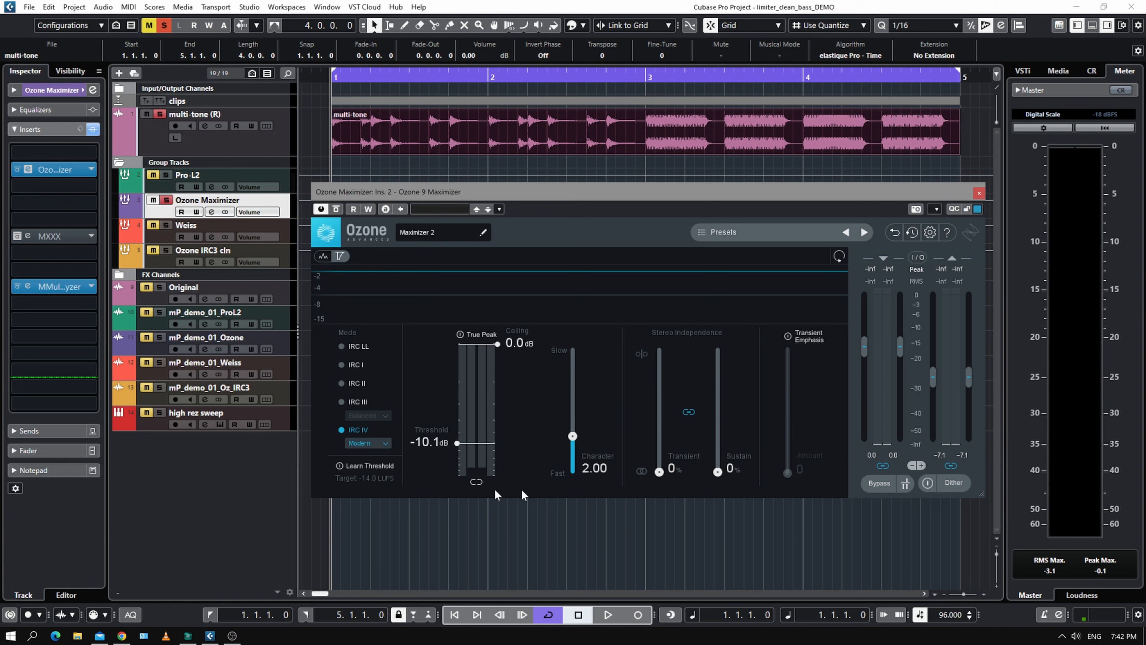
pyautogui.moveTo(507, 468)
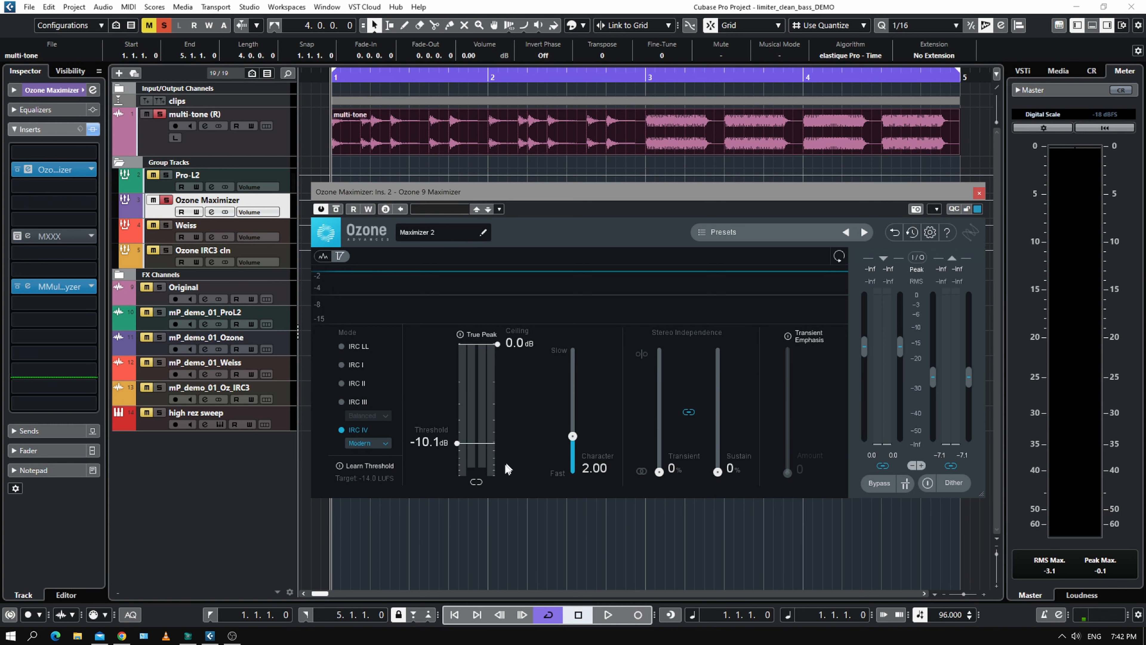
pyautogui.moveTo(945, 459)
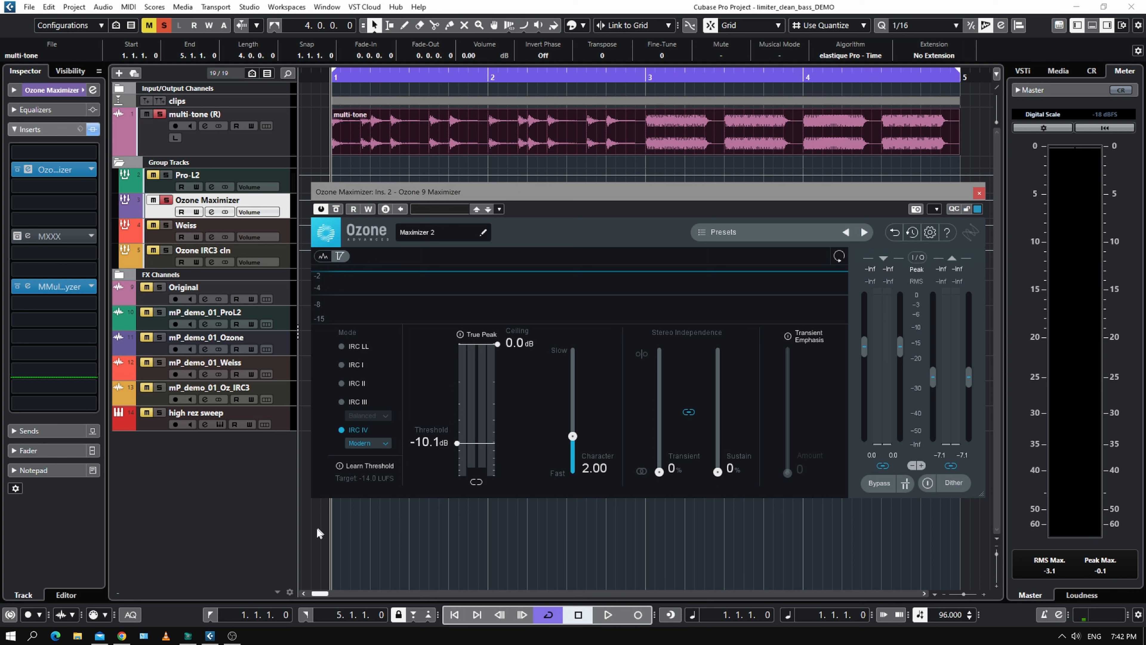
pyautogui.click(606, 614)
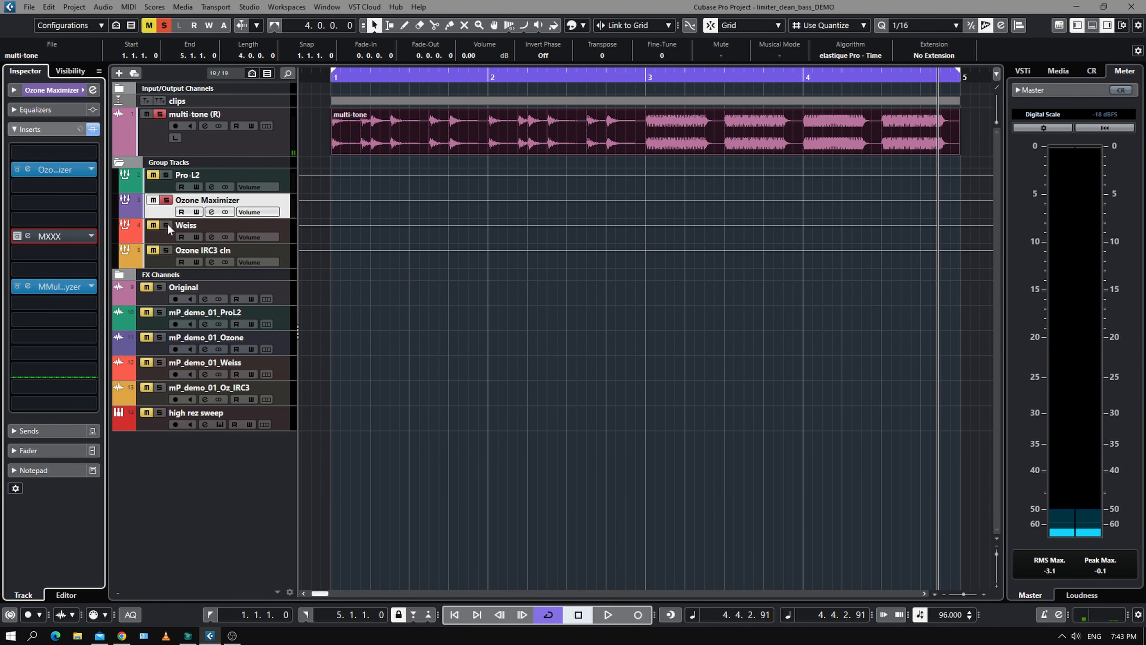
# Step: Review the Weiss Compressor/Limiter settings, then move to the Ozone IRC3 cln group
pyautogui.click(187, 225)
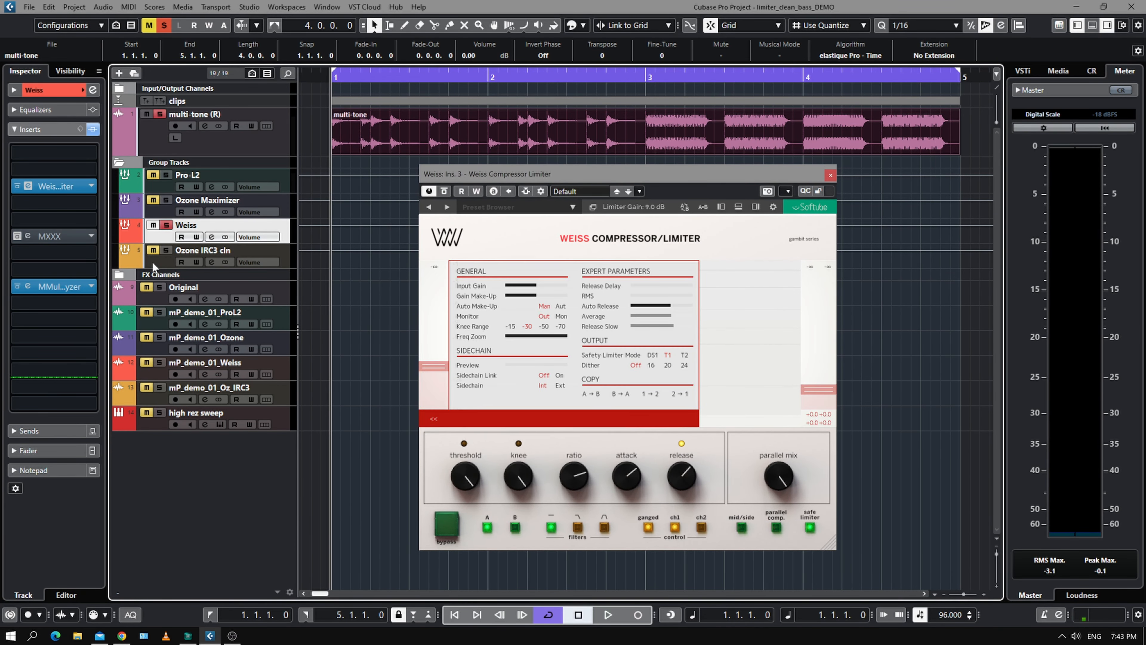
pyautogui.click(608, 614)
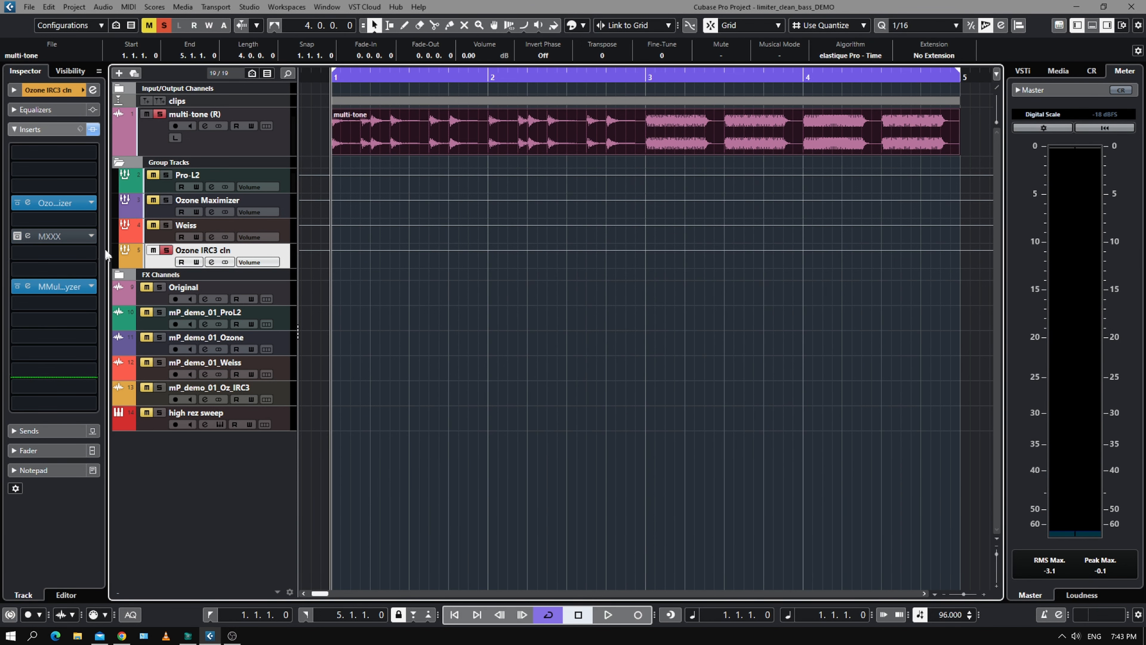
# Step: Audition the Ozone 9 Maximizer (IRC III Balanced, -9 dB threshold) null test on the multi-tone
pyautogui.click(51, 202)
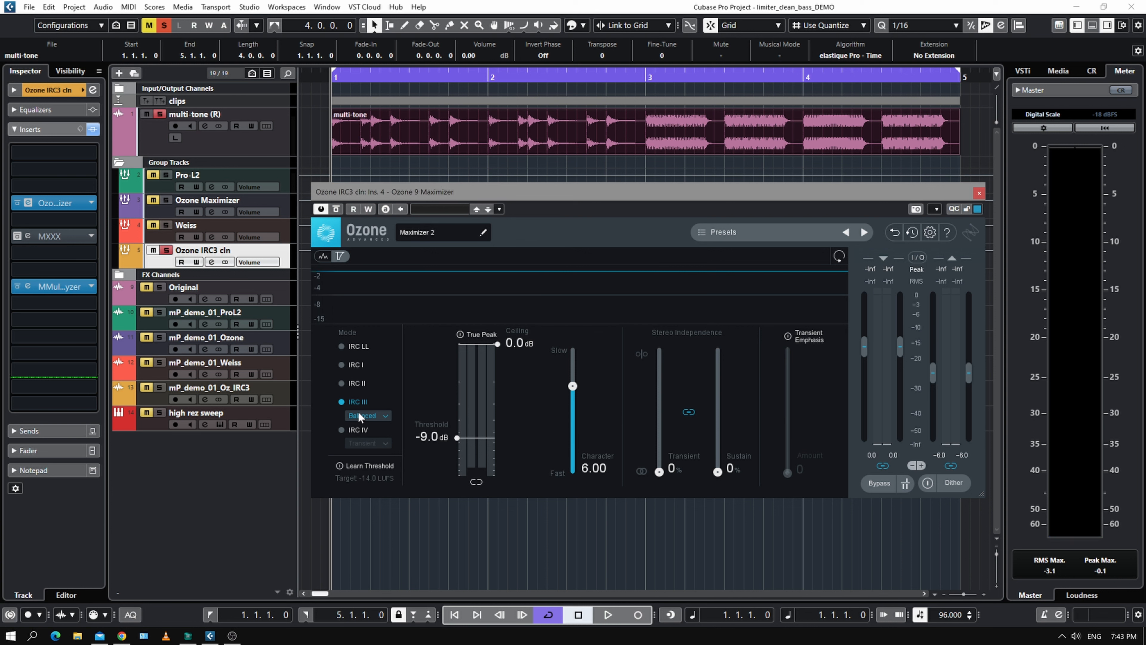
pyautogui.moveTo(563, 433)
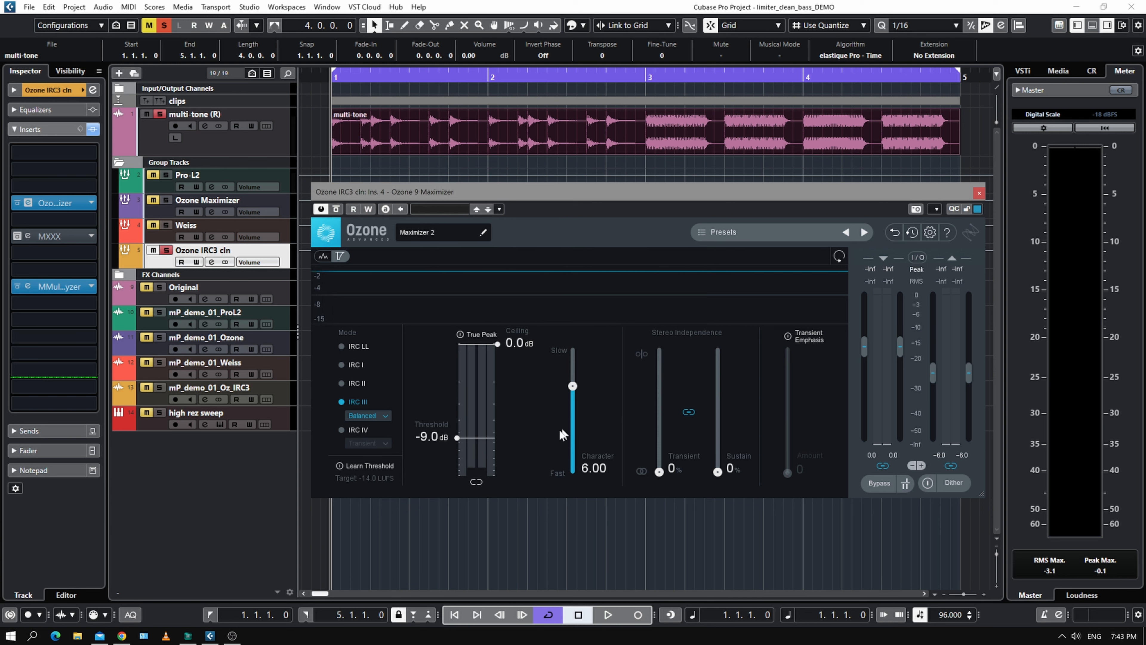
pyautogui.moveTo(563, 481)
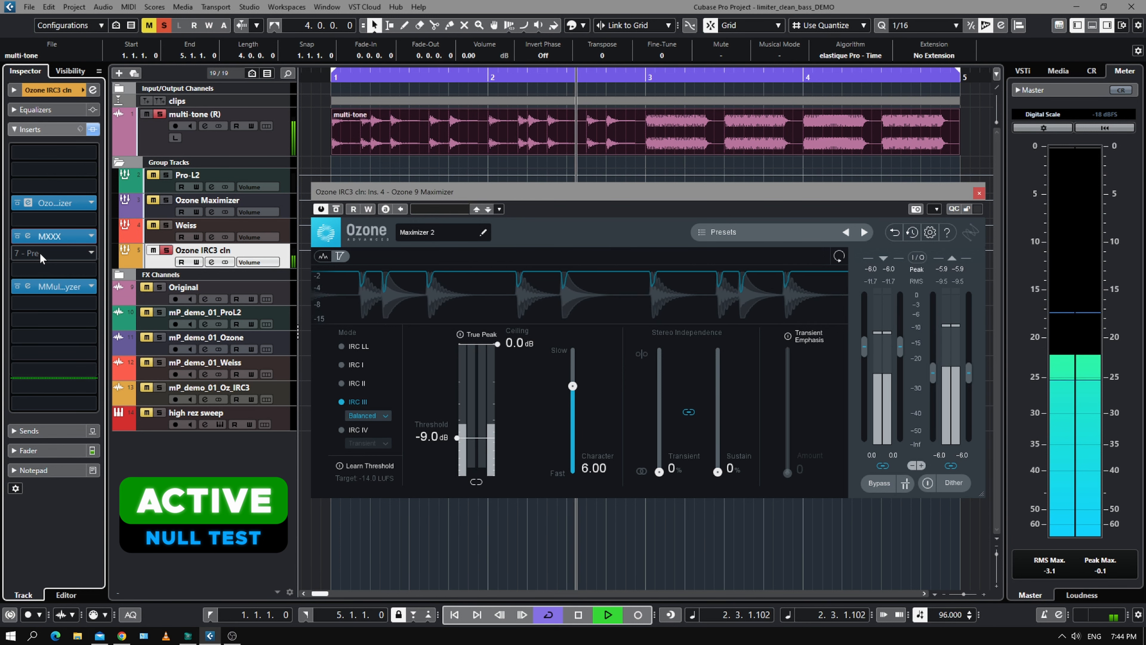
pyautogui.click(606, 614)
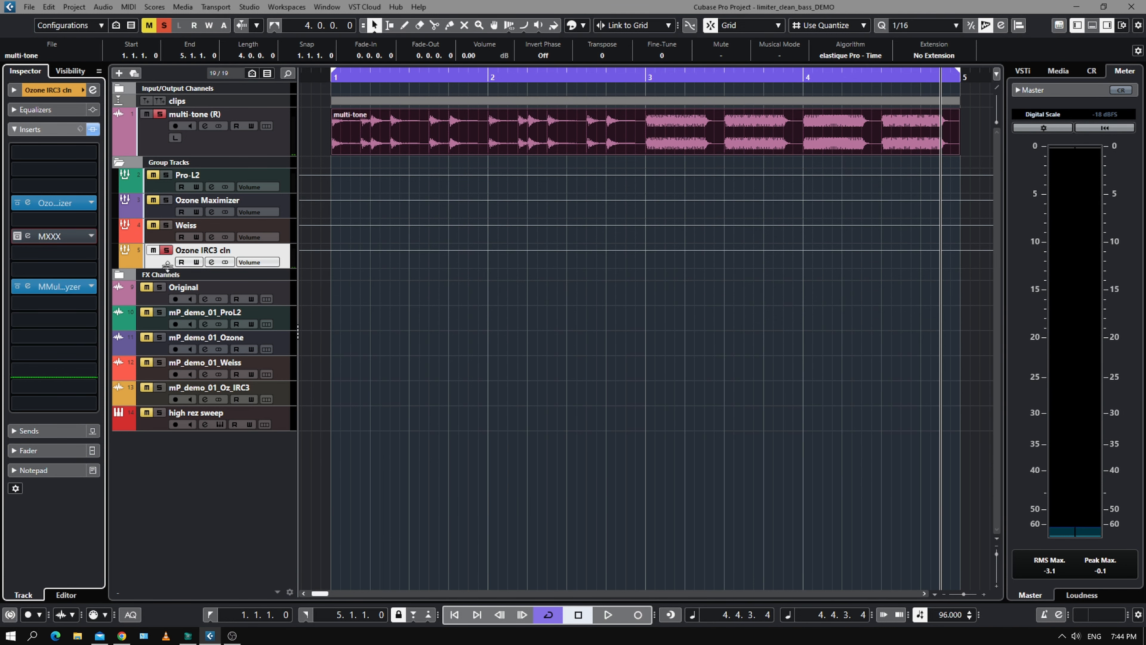
# Step: Play the music loop through Pro-L 2, toggling it from bypass back to active
pyautogui.click(187, 175)
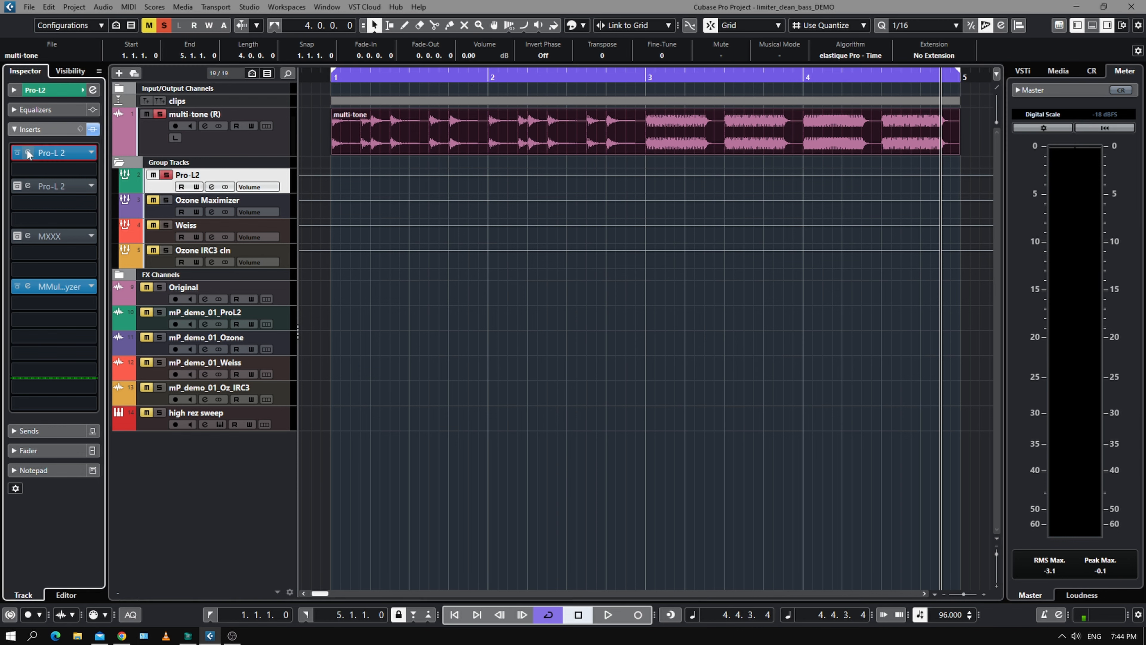
pyautogui.click(28, 152)
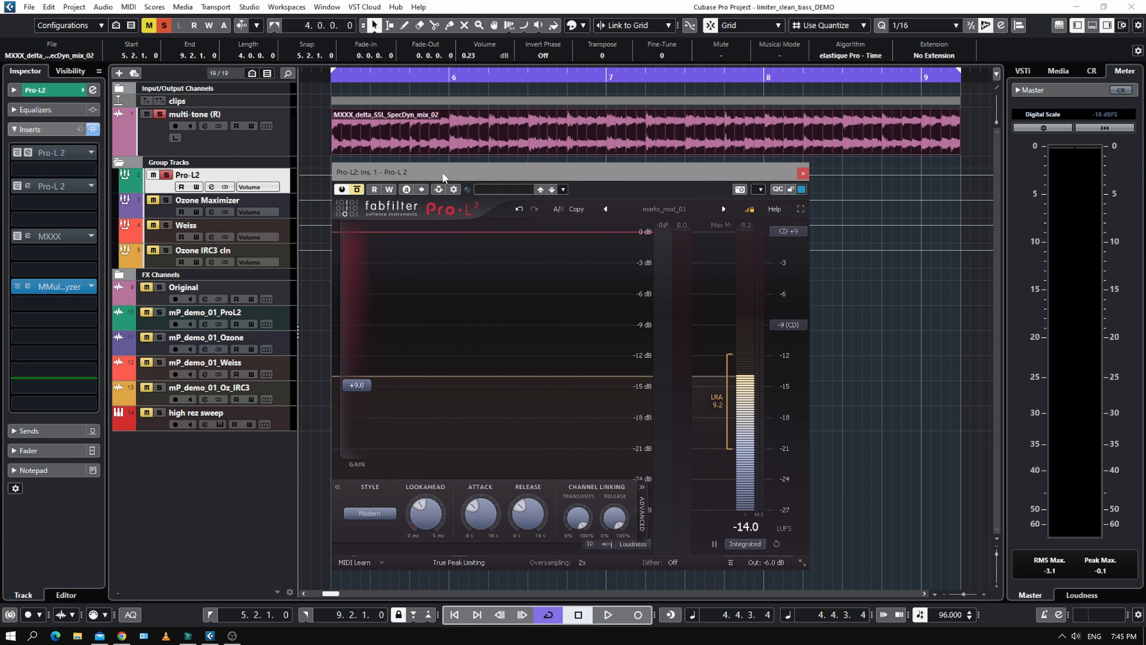
pyautogui.click(606, 614)
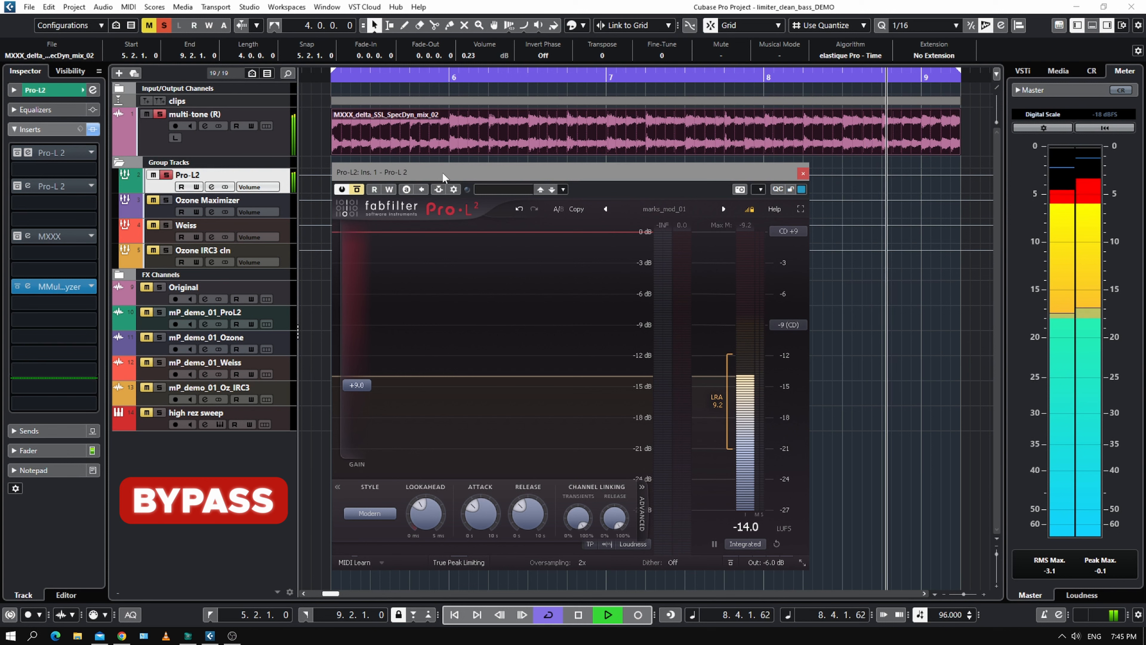
pyautogui.click(203, 500)
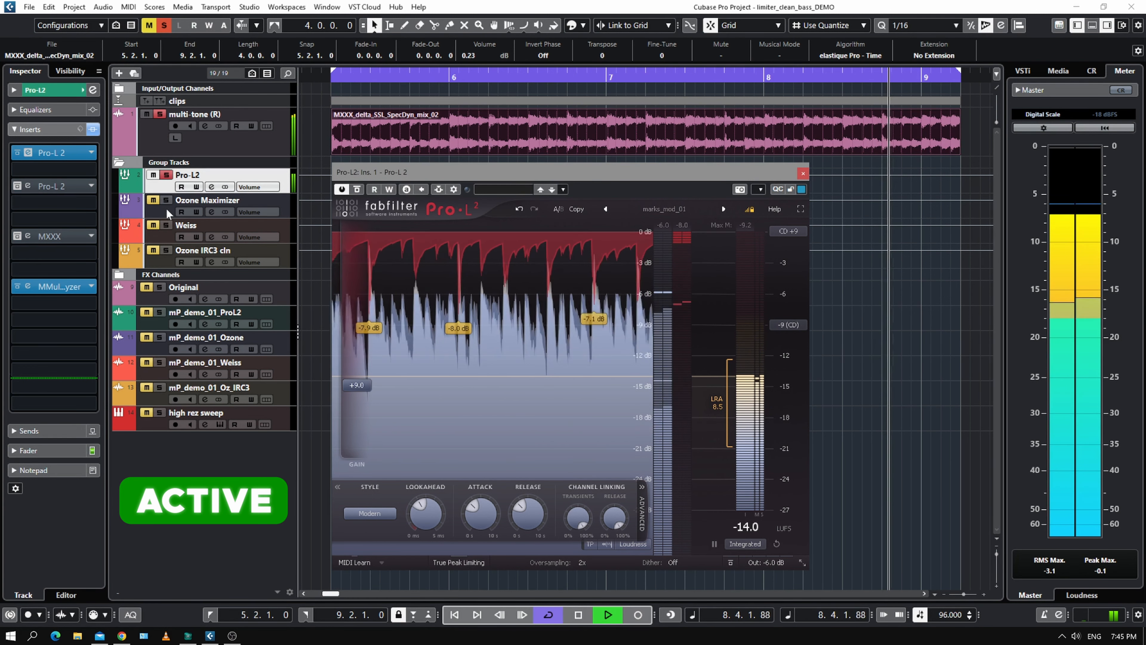
# Step: Move through the Ozone Maximizer group to the Weiss group with its limiter showing
pyautogui.click(207, 199)
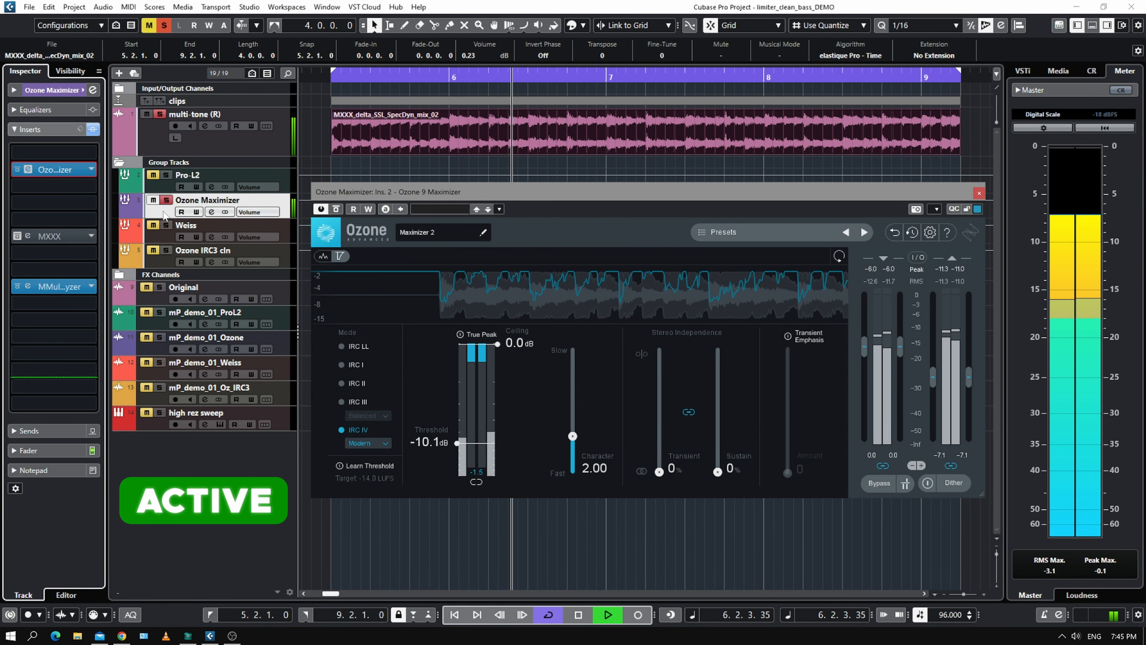
pyautogui.click(605, 615)
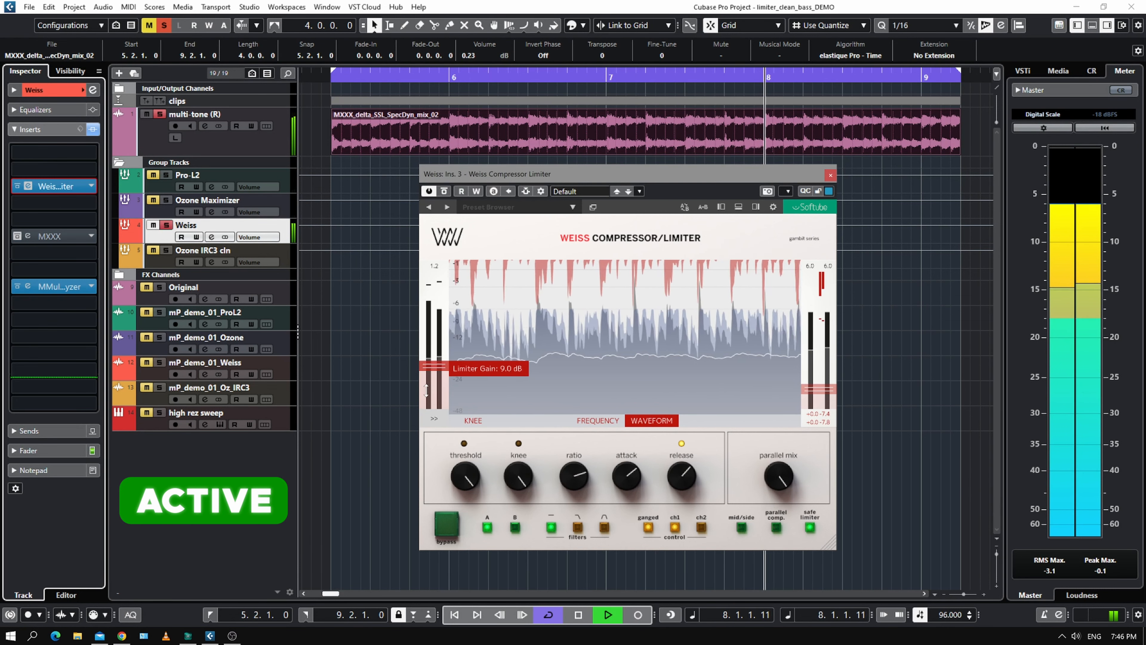
pyautogui.click(607, 614)
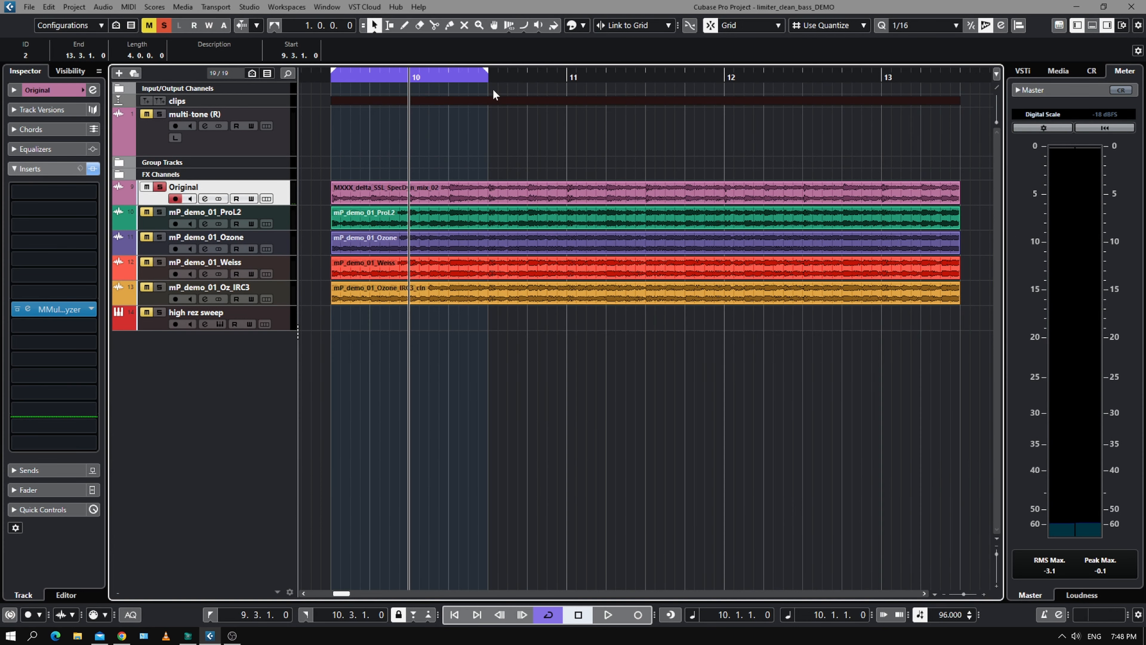
# Step: Play the Original bounce with its integrated loudness trace on the meter
pyautogui.click(608, 614)
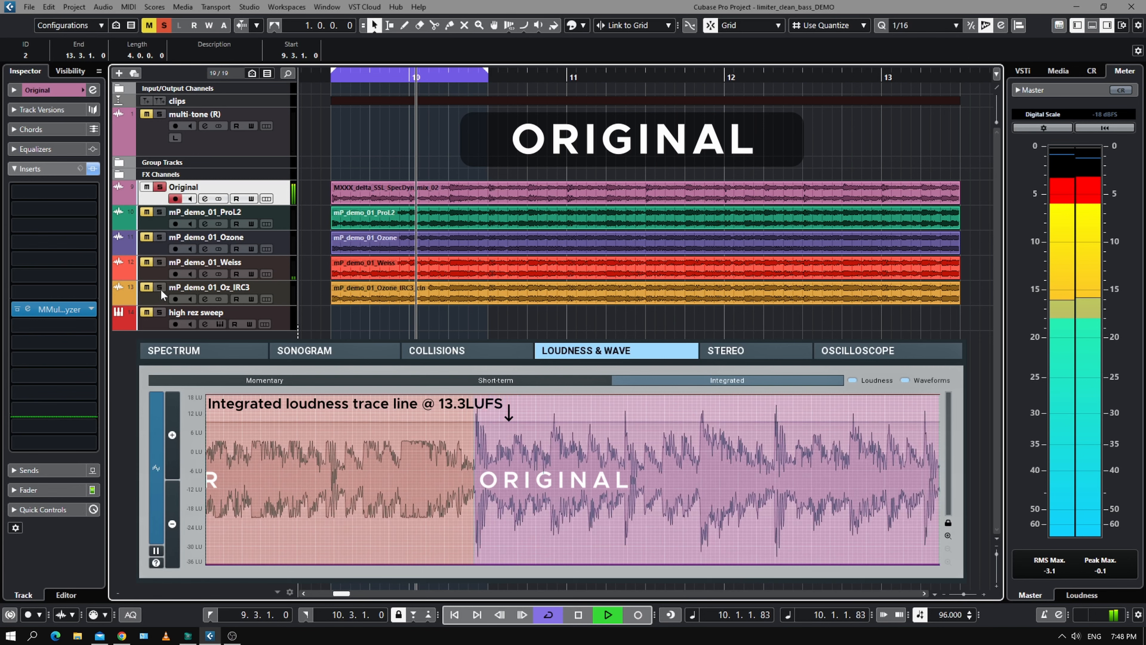
pyautogui.click(147, 287)
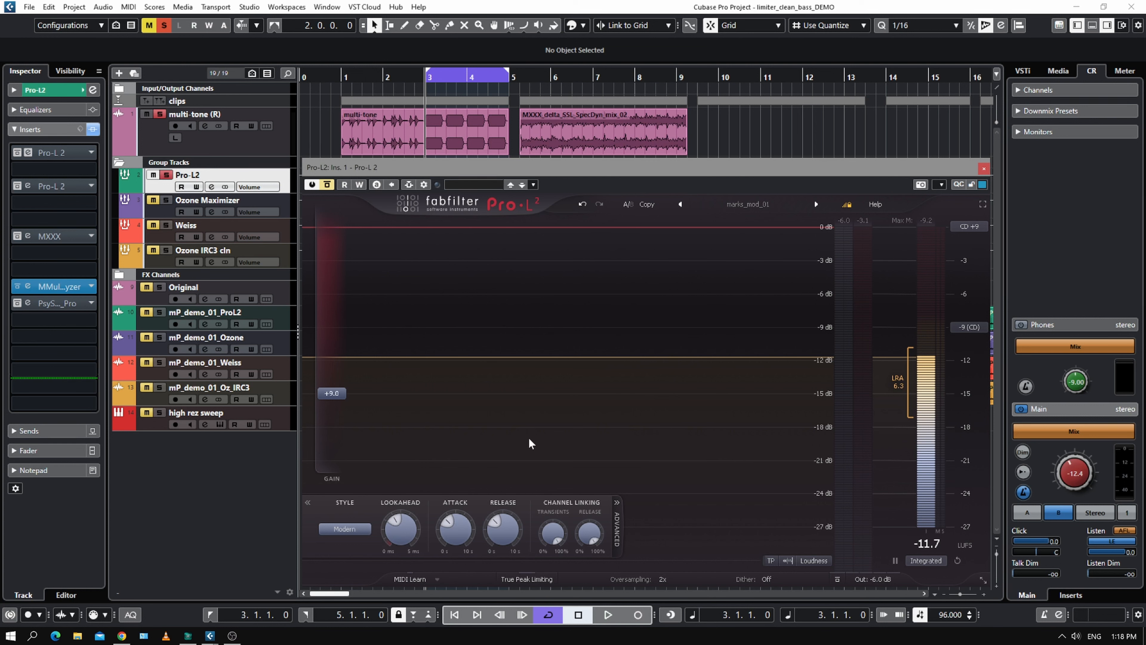
# Step: Audition Pro-L 2 bypassed then active with 2.0 ms lookahead, 150 ms attack, 300 ms release
pyautogui.click(327, 185)
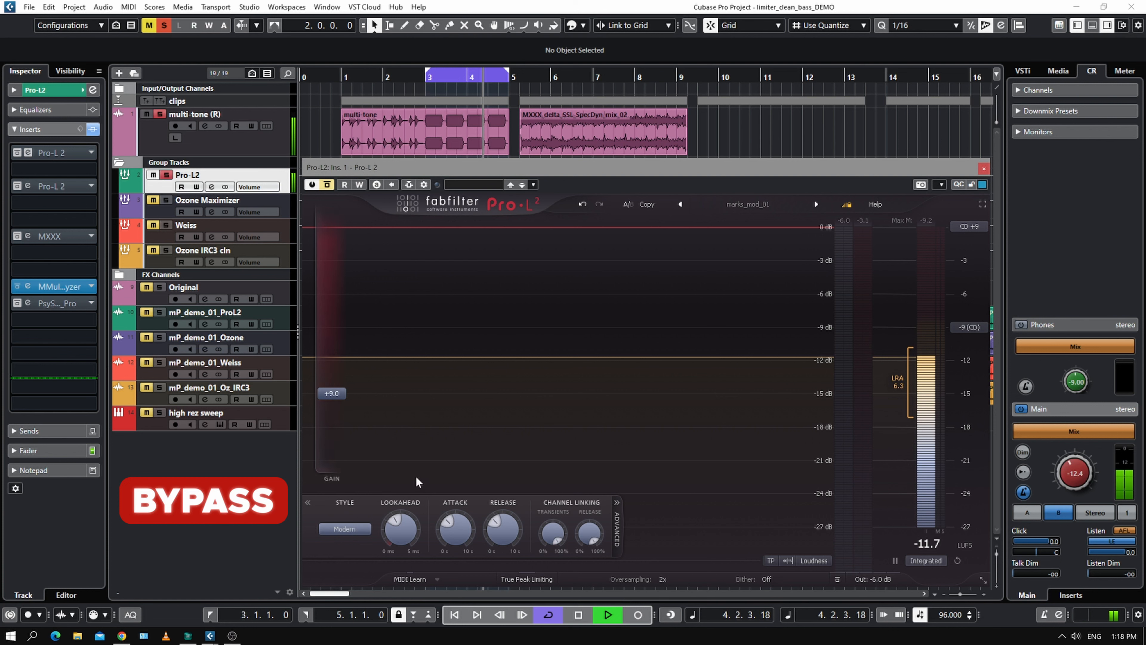
pyautogui.click(312, 183)
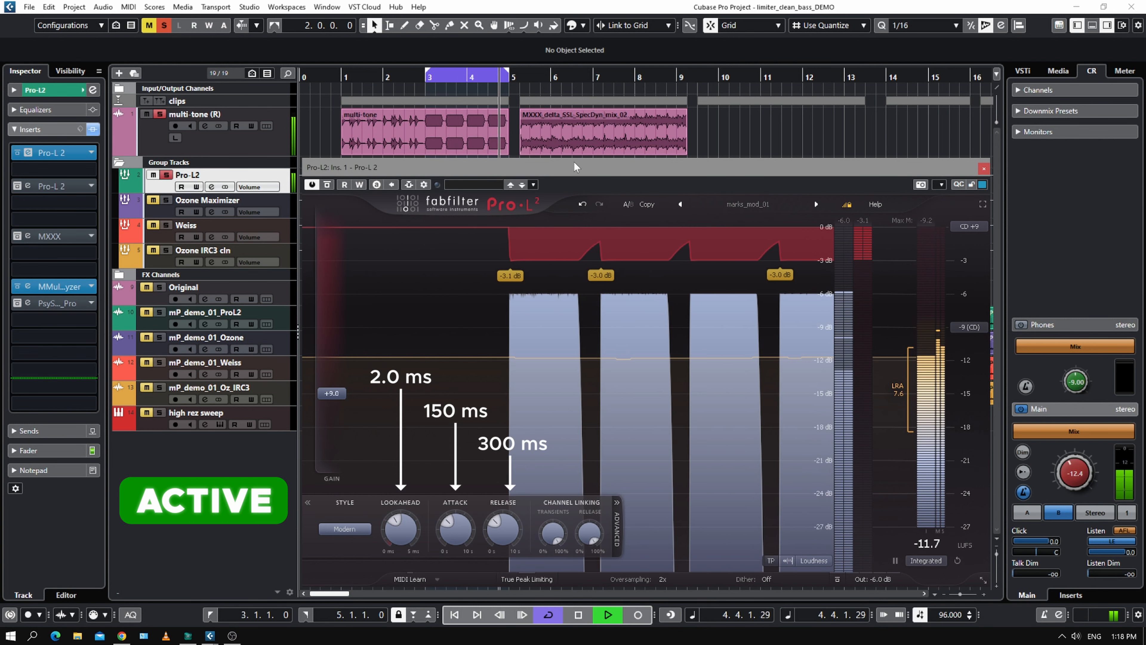
pyautogui.moveTo(503, 530); pyautogui.dragTo(503, 515)
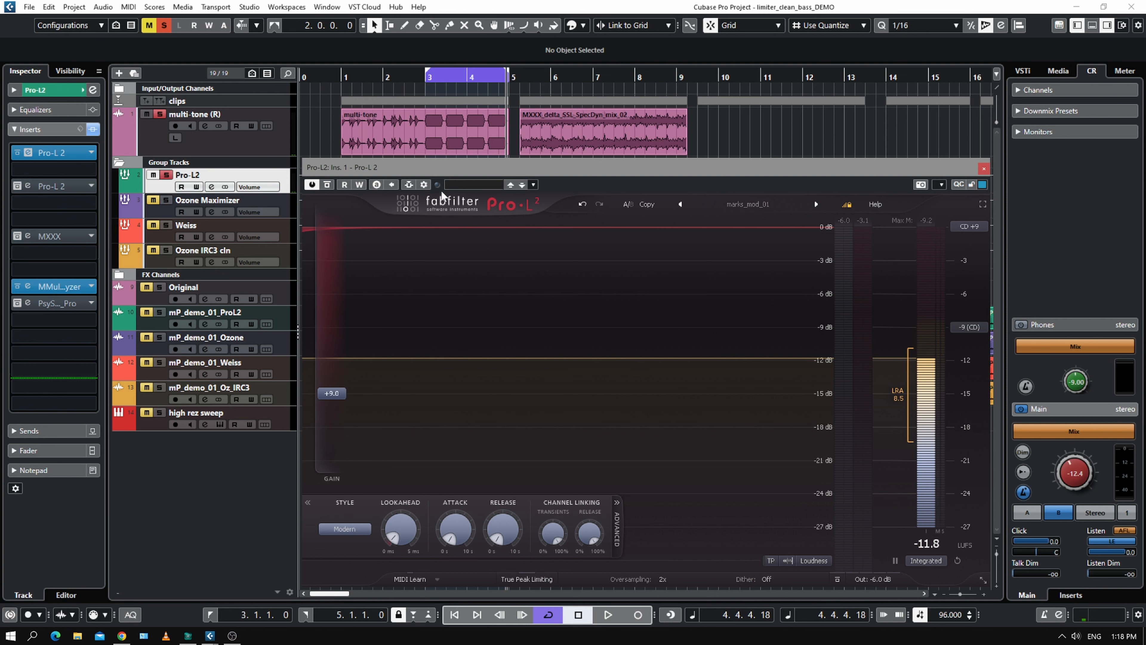
# Step: Replay the multi-tone through Pro-L 2 at 0.2 ms lookahead with zero attack and release
pyautogui.click(608, 614)
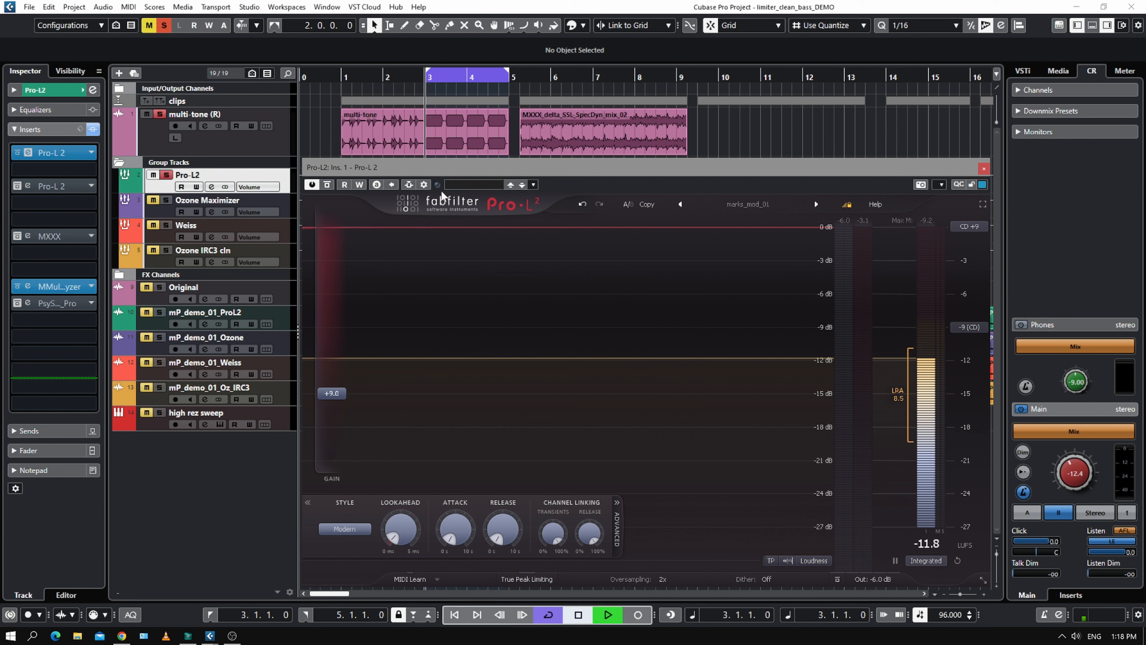
pyautogui.click(606, 615)
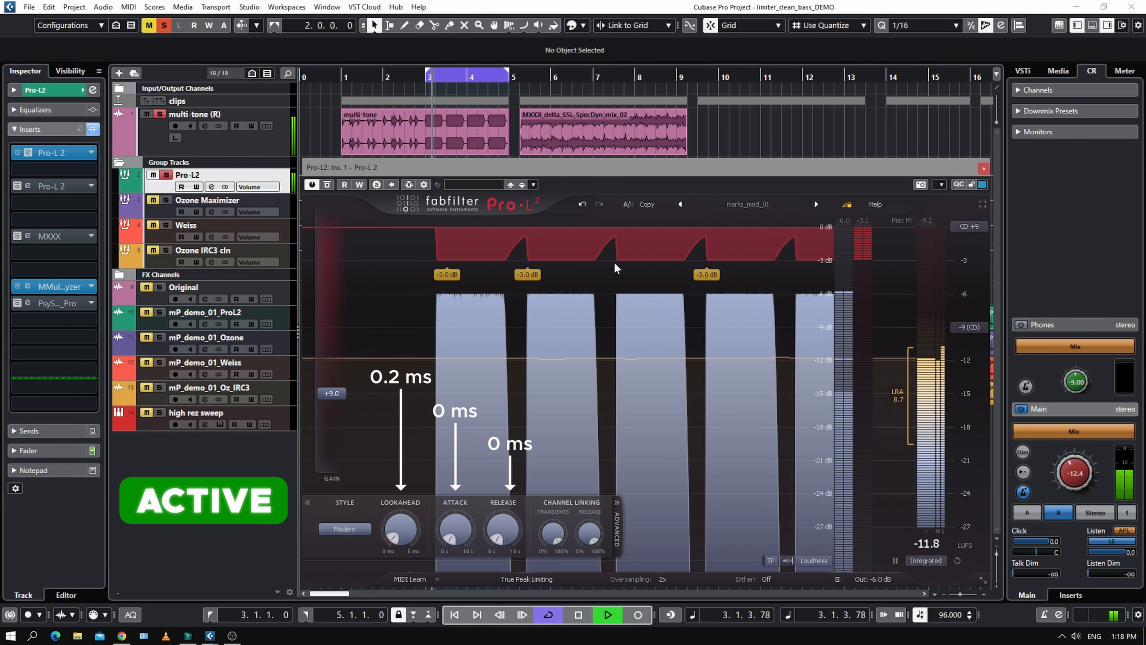
pyautogui.click(607, 614)
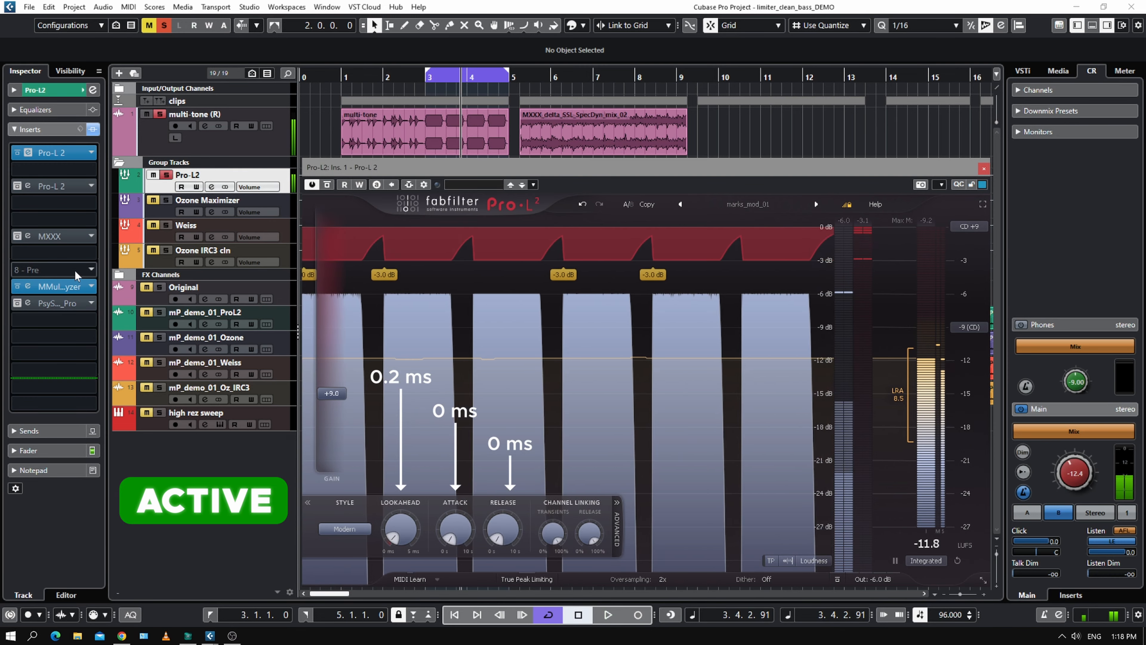